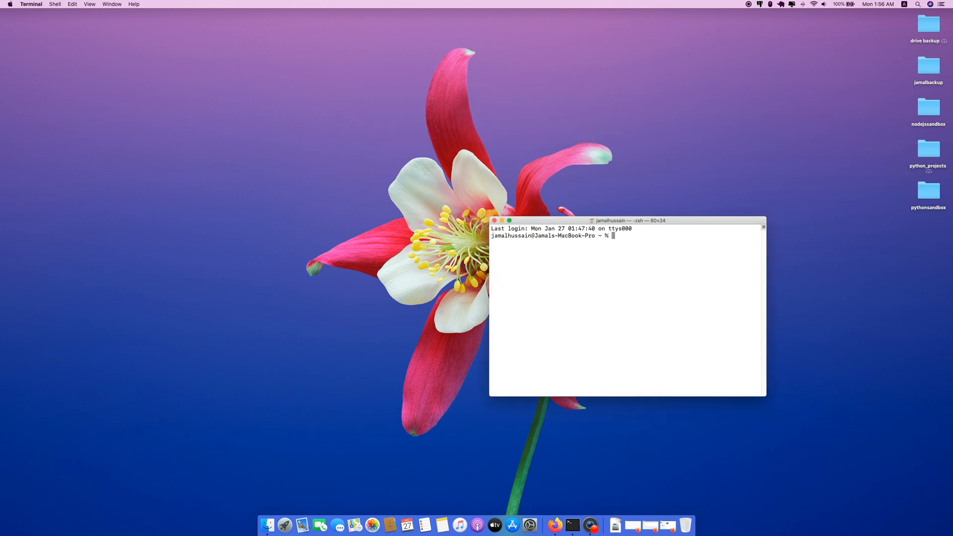
- Centre the Terminal window and run version checks: python3 gives 3.8.1, python gives 2.7.16
left_click_drag(626, 219, 441, 198)
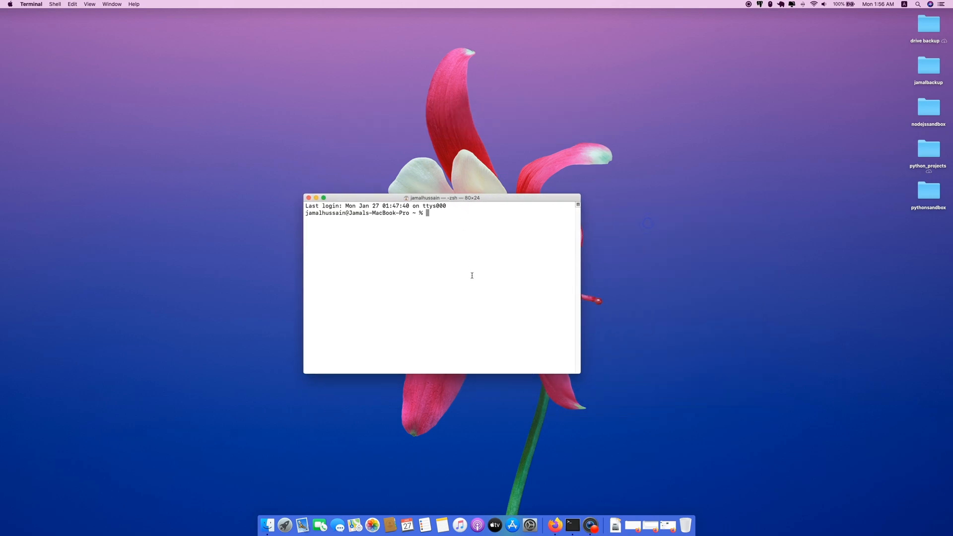
type("py")
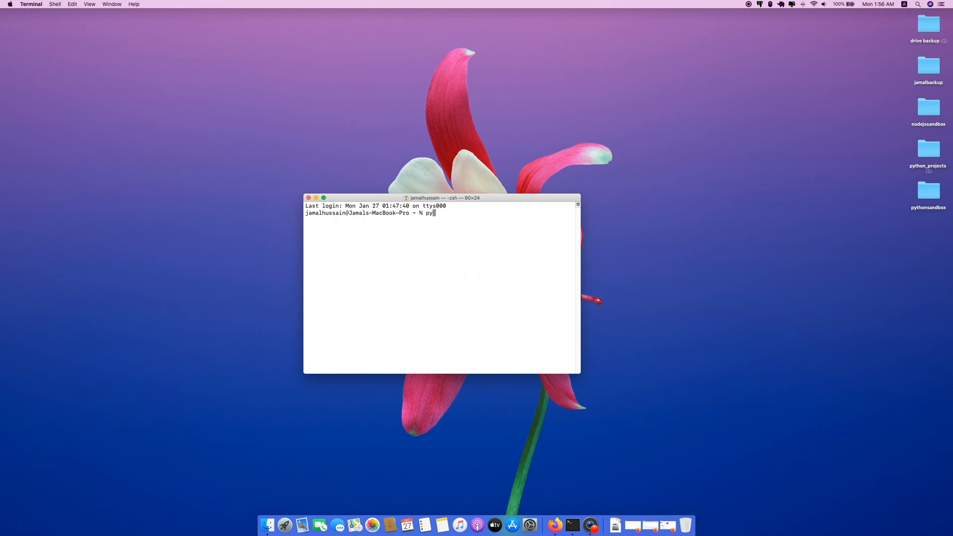
type("thon3 --version")
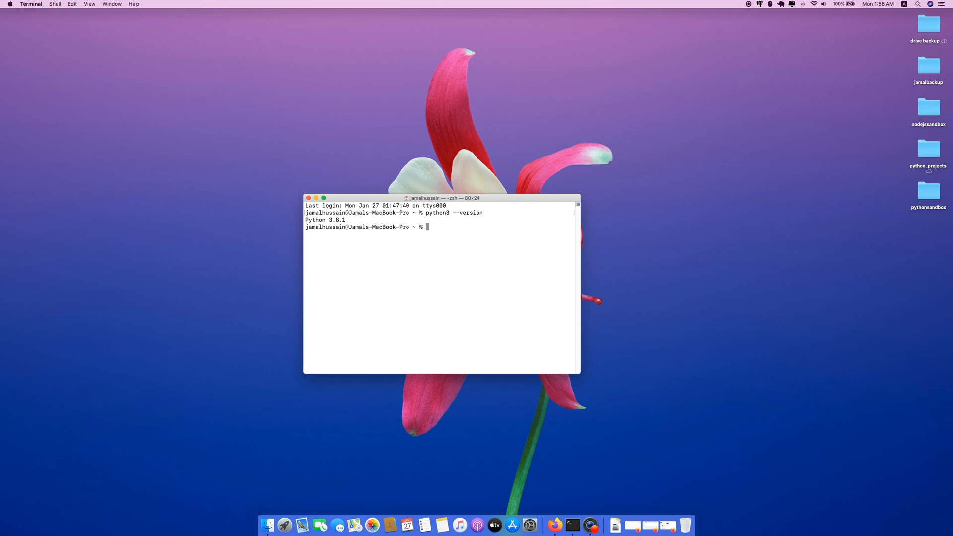
type("python")
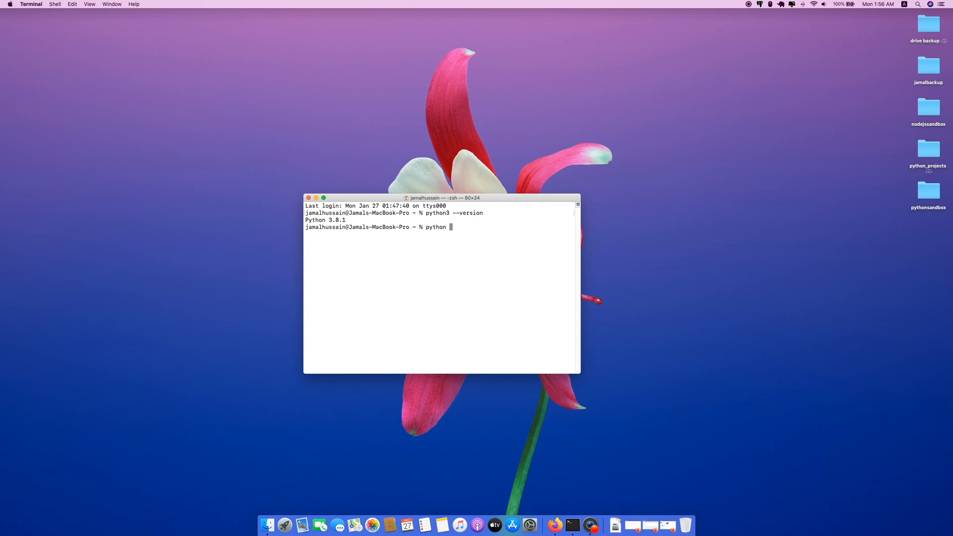
type("--version")
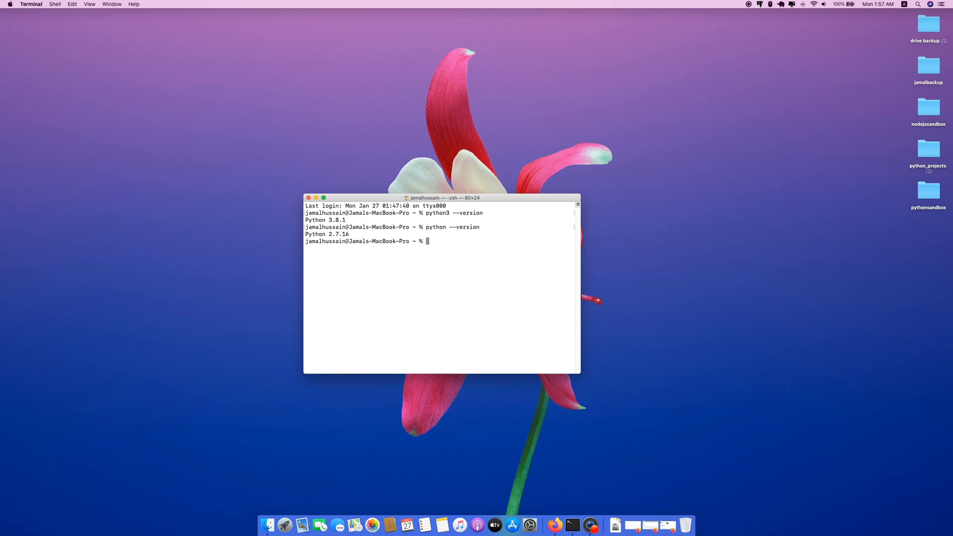
- Make a 'virtualenvs' folder on the Desktop with mkdir and cd into it
type("cd ~/Desktop")
type("ls")
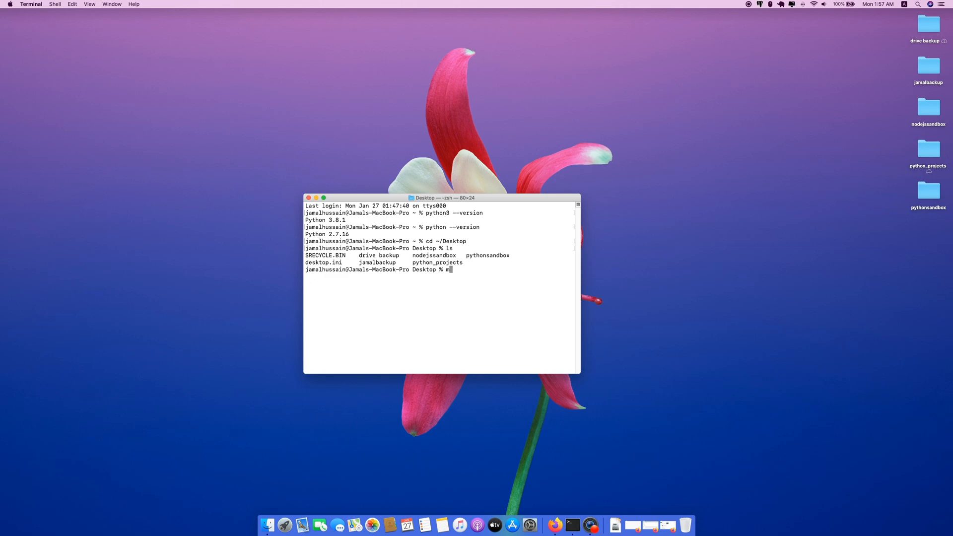
type("kdir virtualenvs")
type("cd virtualenvs")
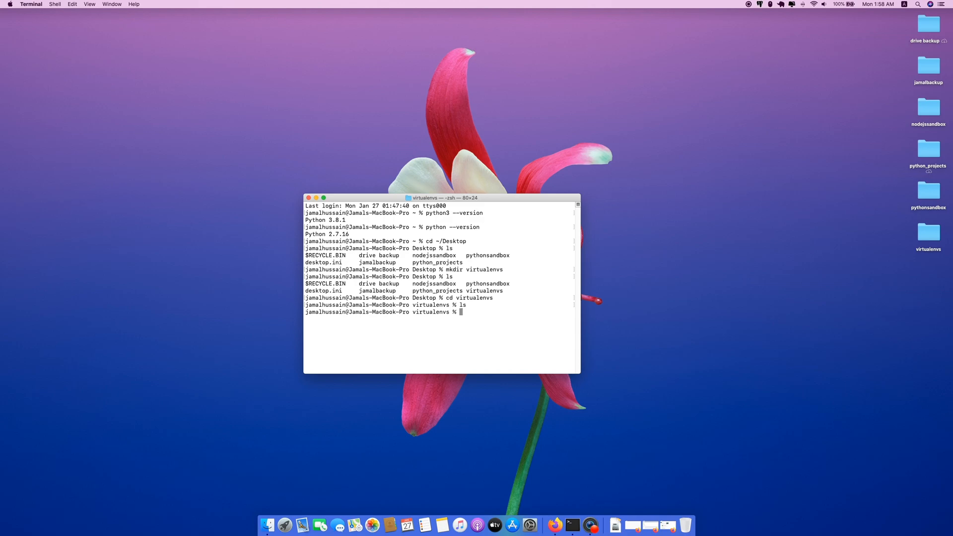
- Run 'python3 -m venv p3.8' and list the folder to confirm p3.8 appears
type("p")
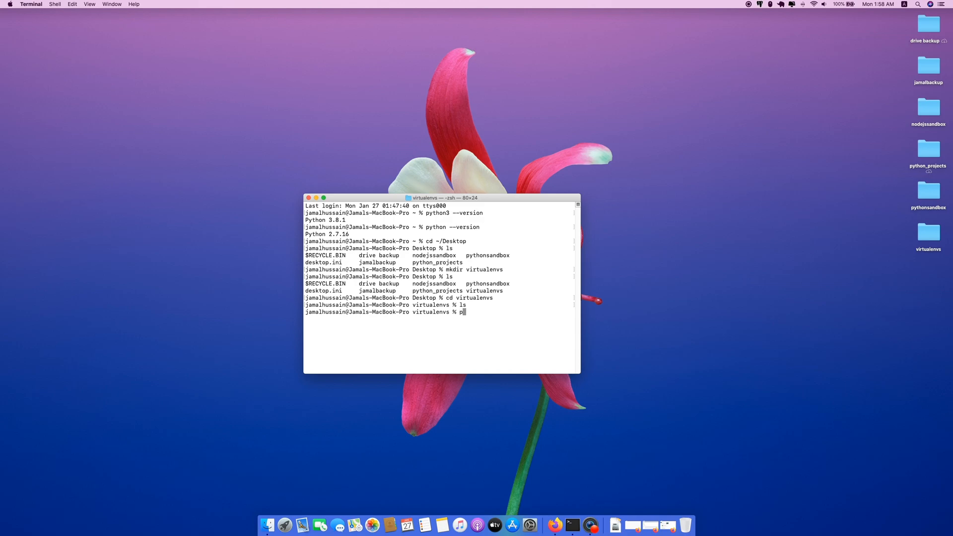
type("ython3")
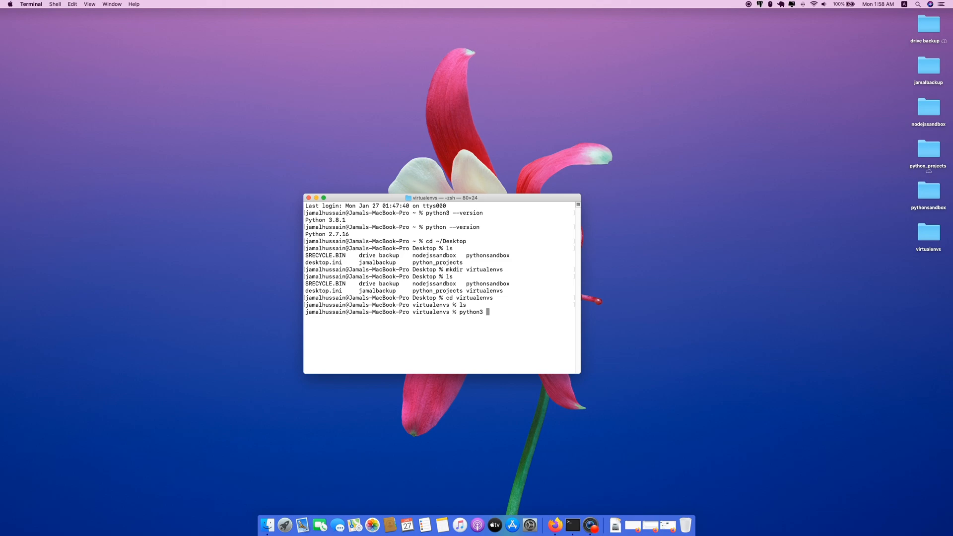
type("-m")
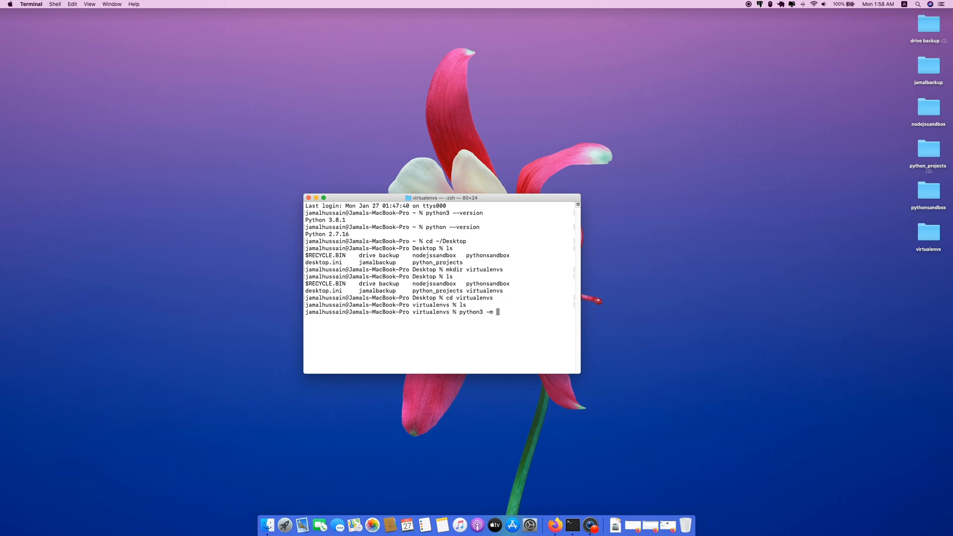
type("venv")
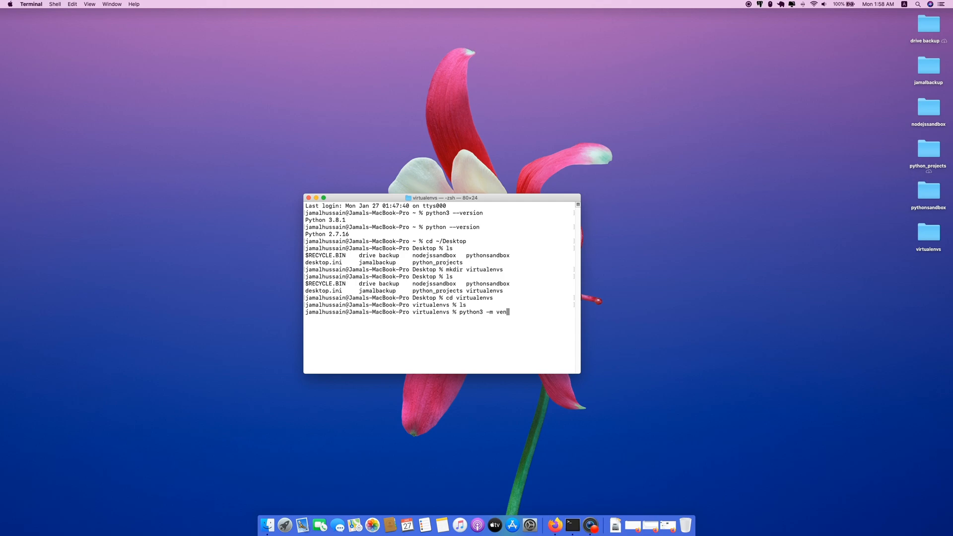
type("v")
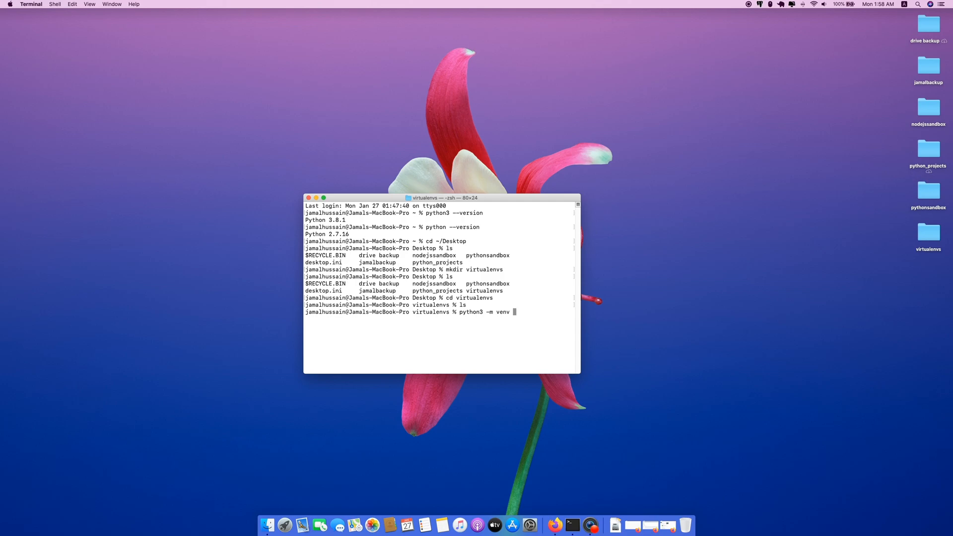
type("p3.")
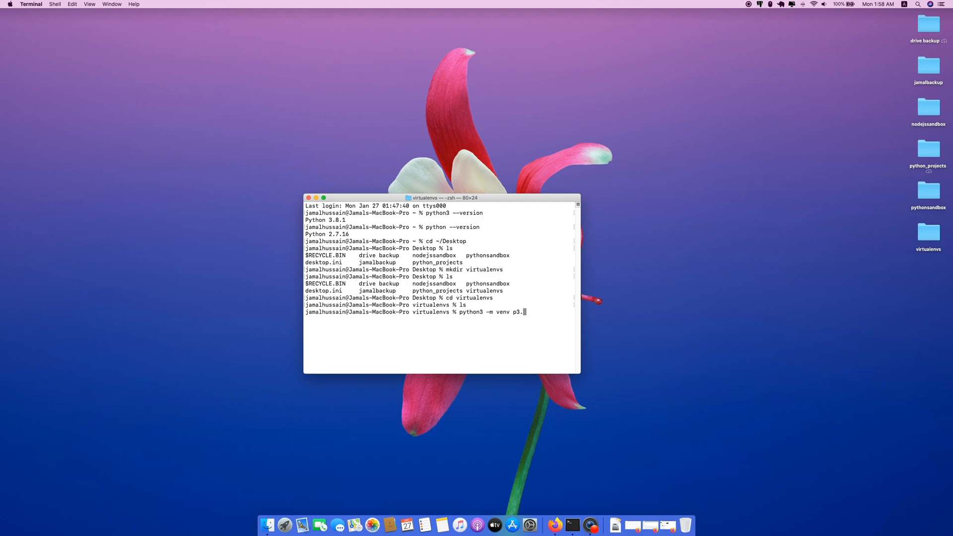
key("enter")
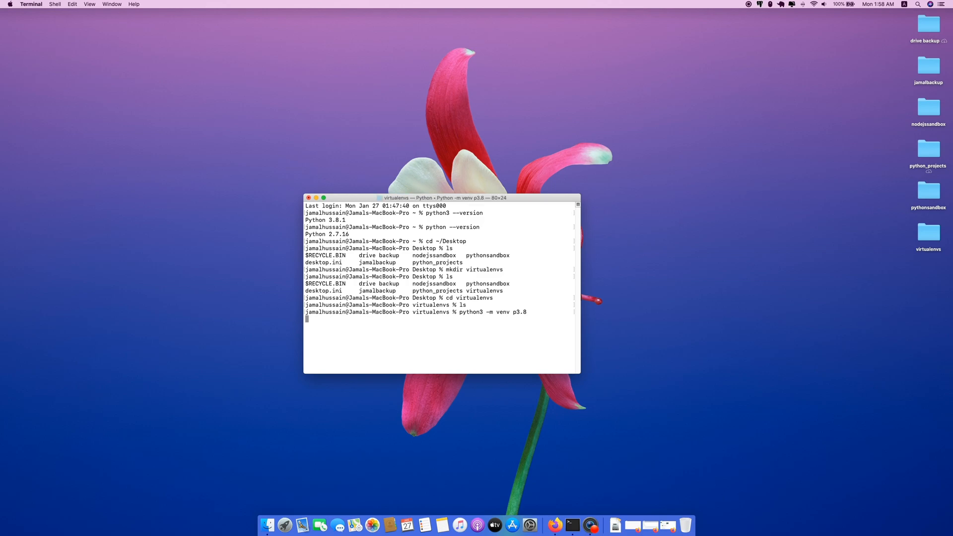
key("Return")
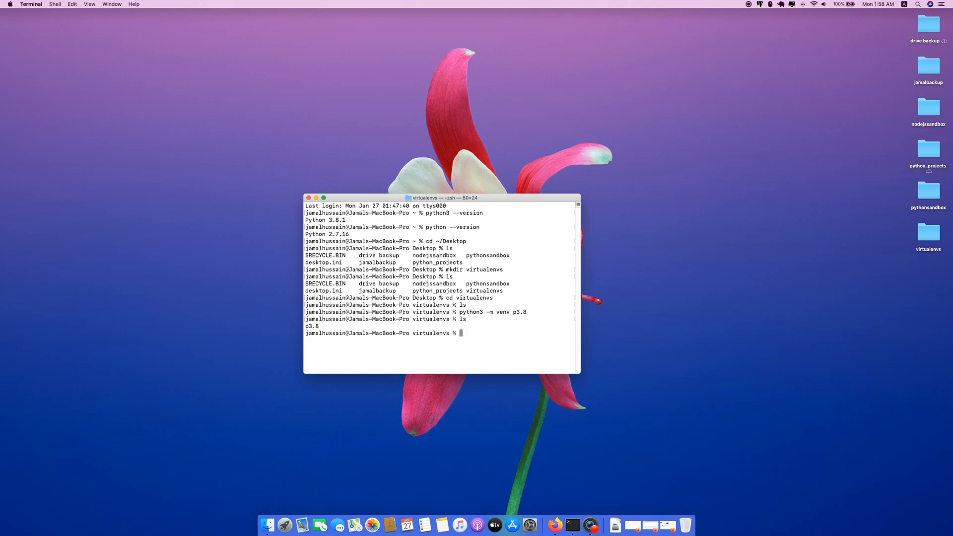
- Run 'source p3.8/bin/activate' so the prompt is prefixed with (p3.8)
type("sour")
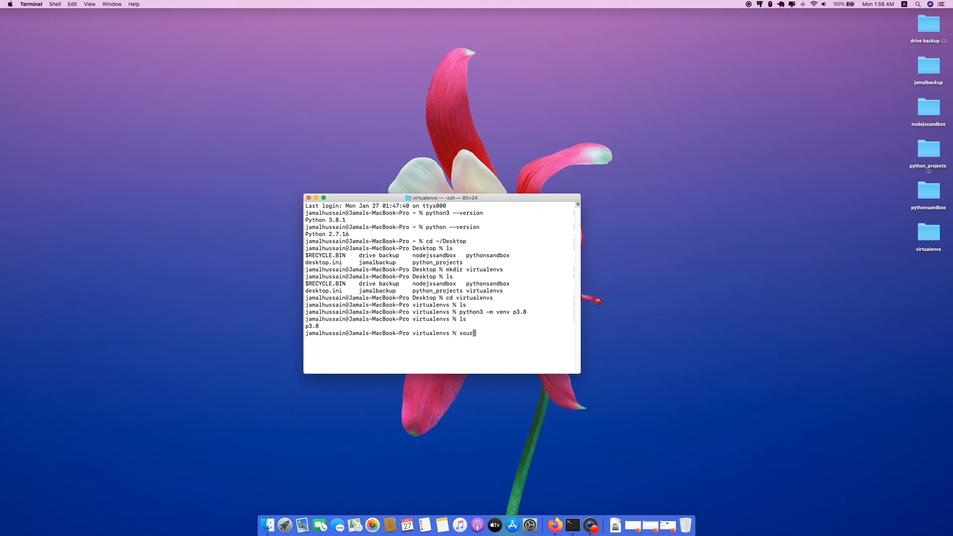
type("ce p3.8/bin/")
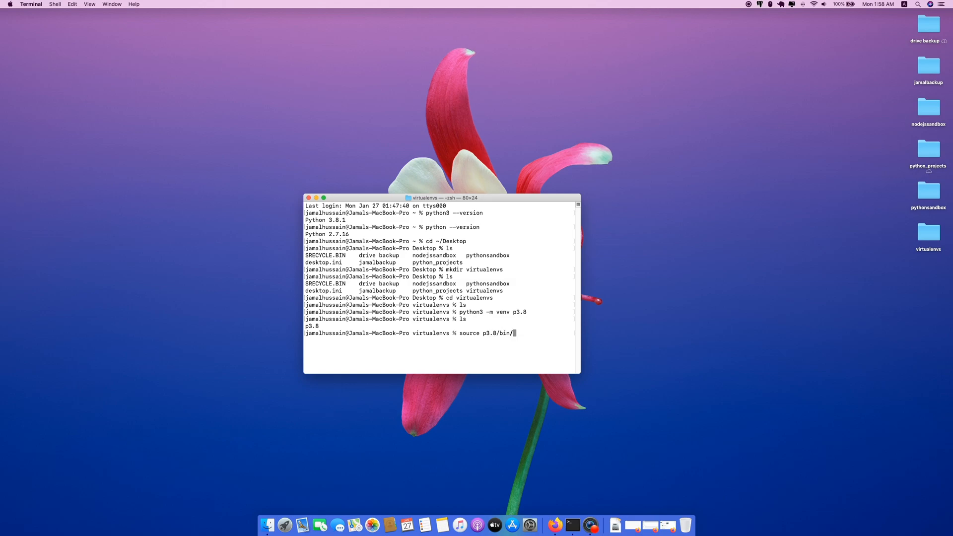
type("a")
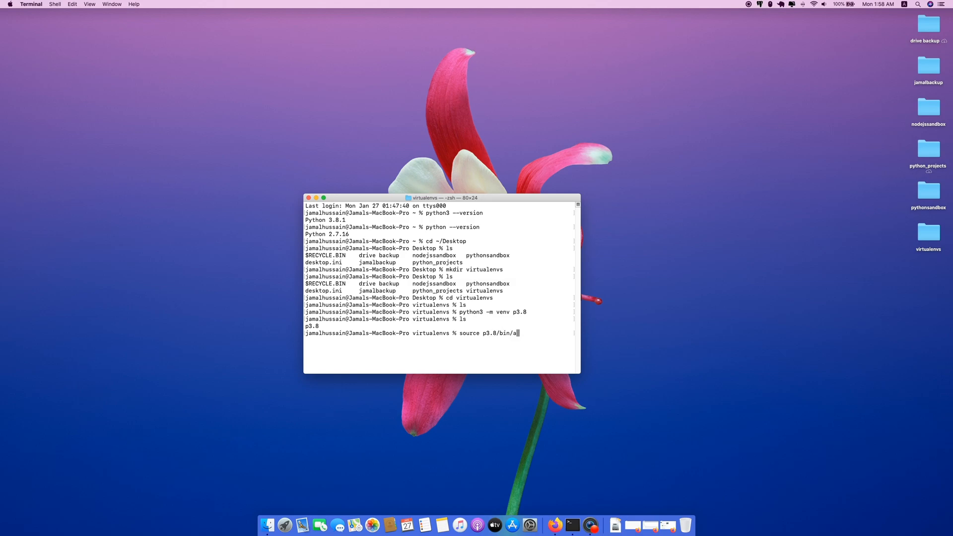
type("ctivate")
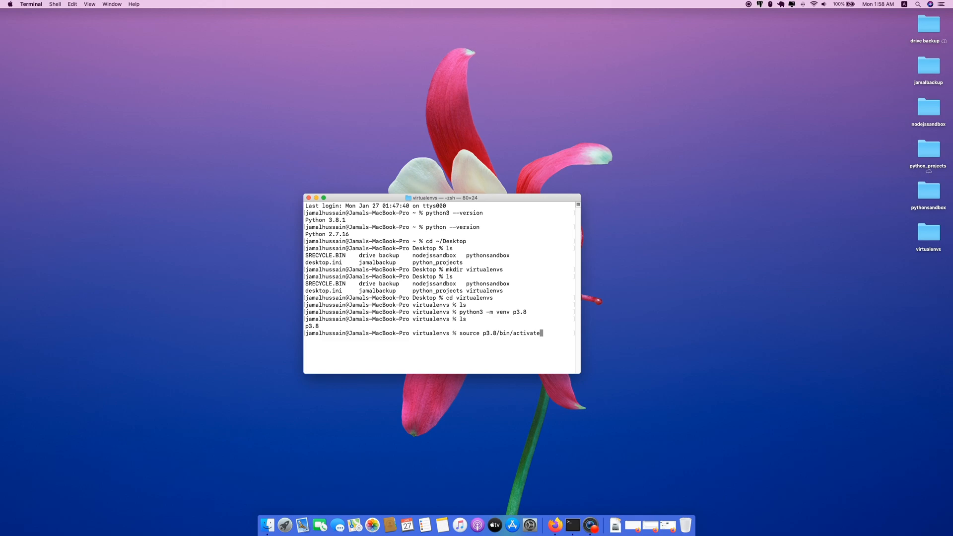
key("enter")
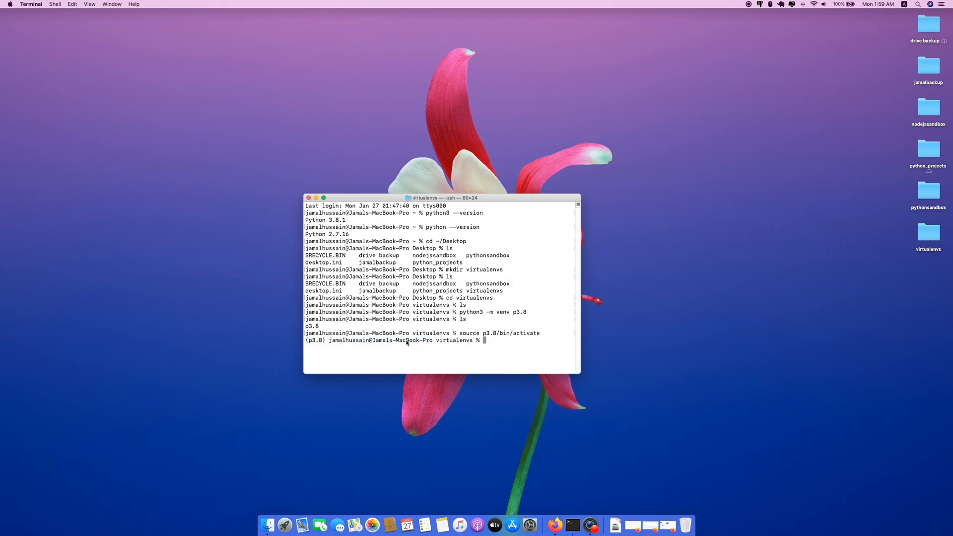
mouse_move(325, 345)
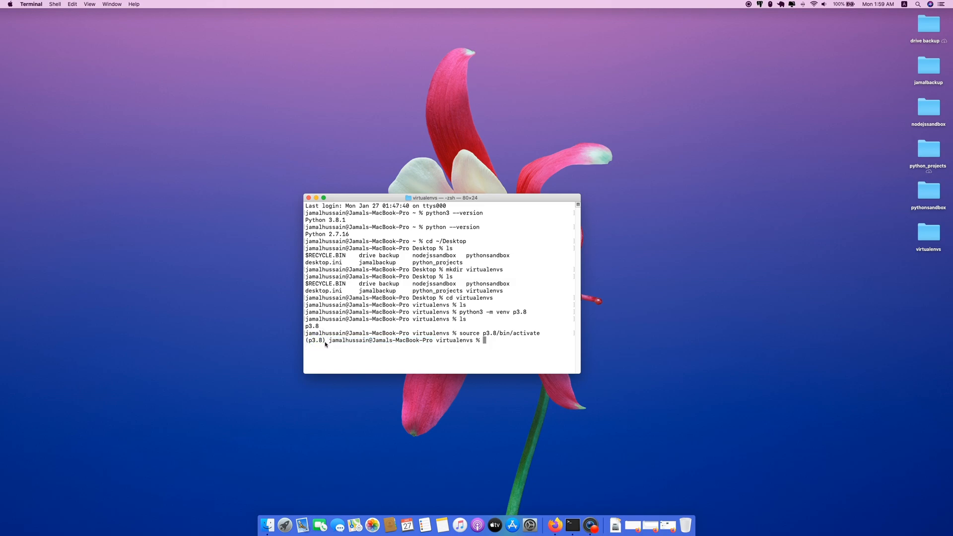
mouse_move(322, 345)
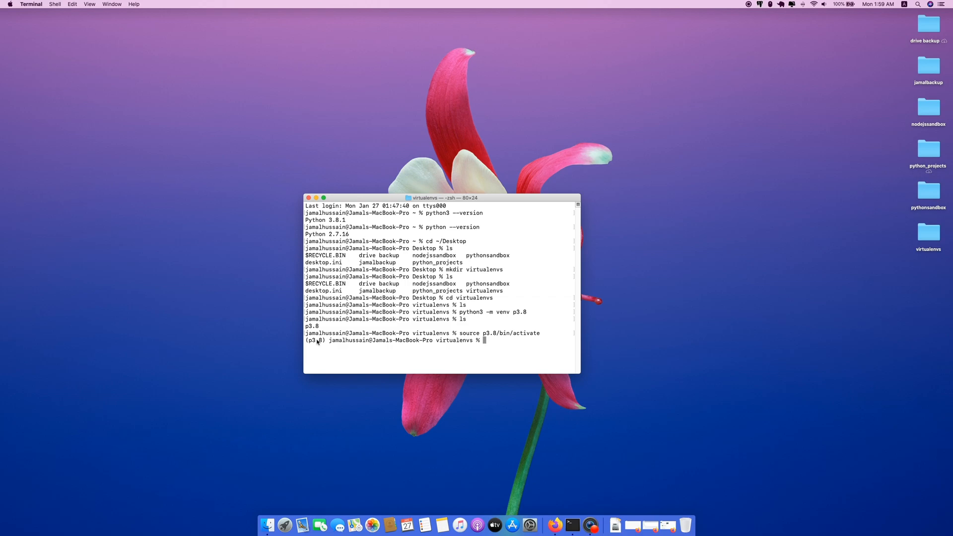
mouse_move(504, 345)
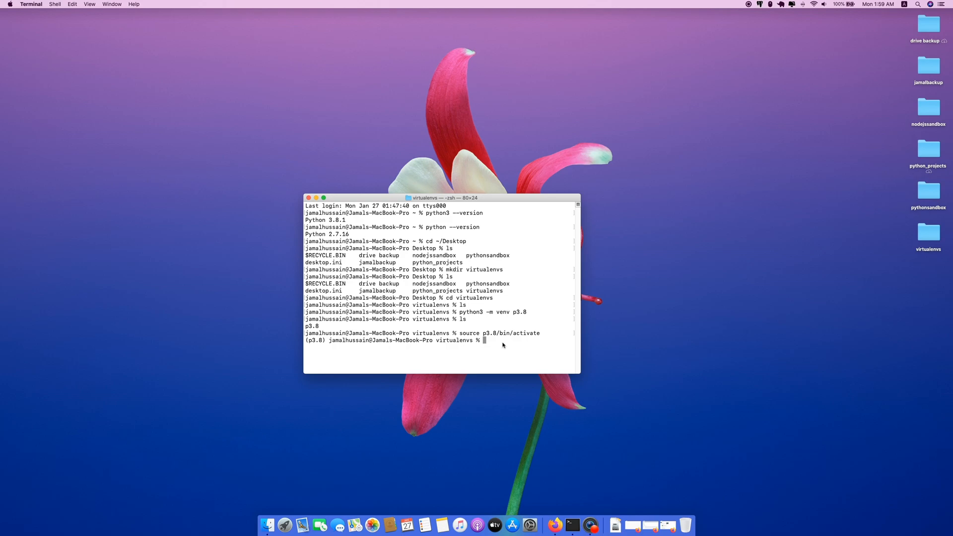
mouse_move(498, 340)
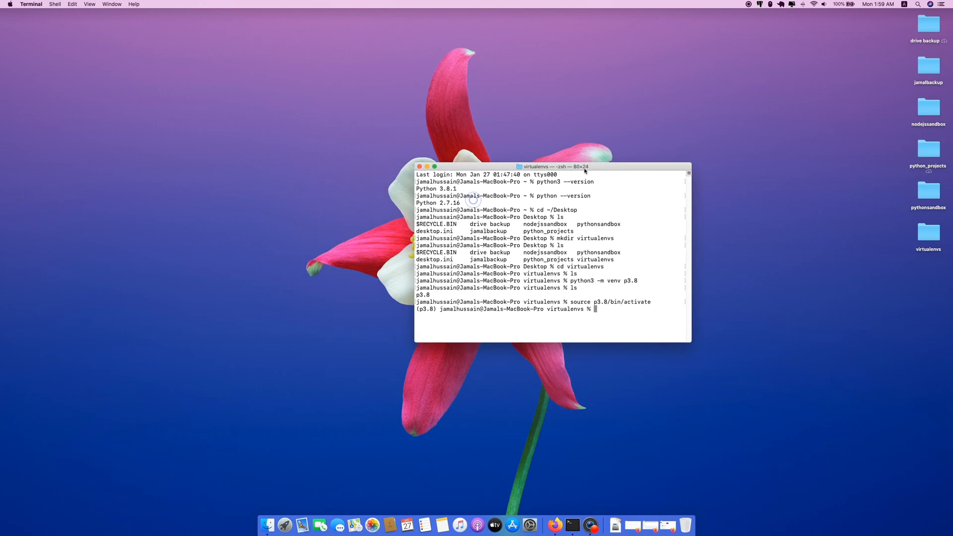
mouse_move(477, 224)
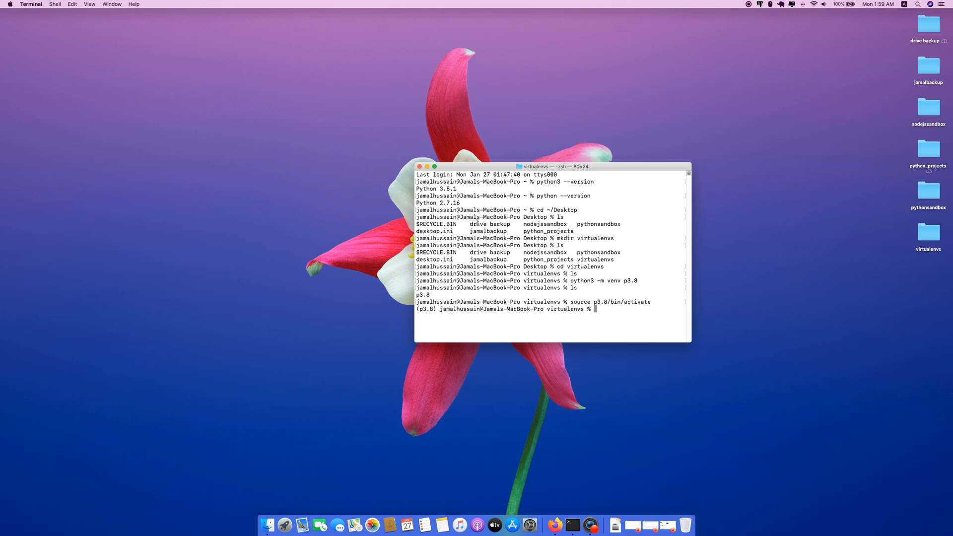
mouse_move(493, 349)
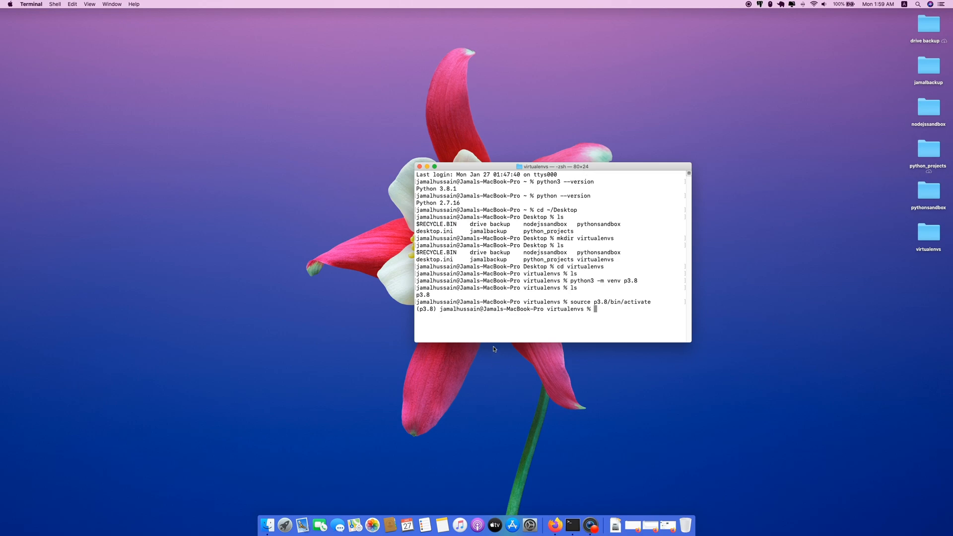
mouse_move(288, 513)
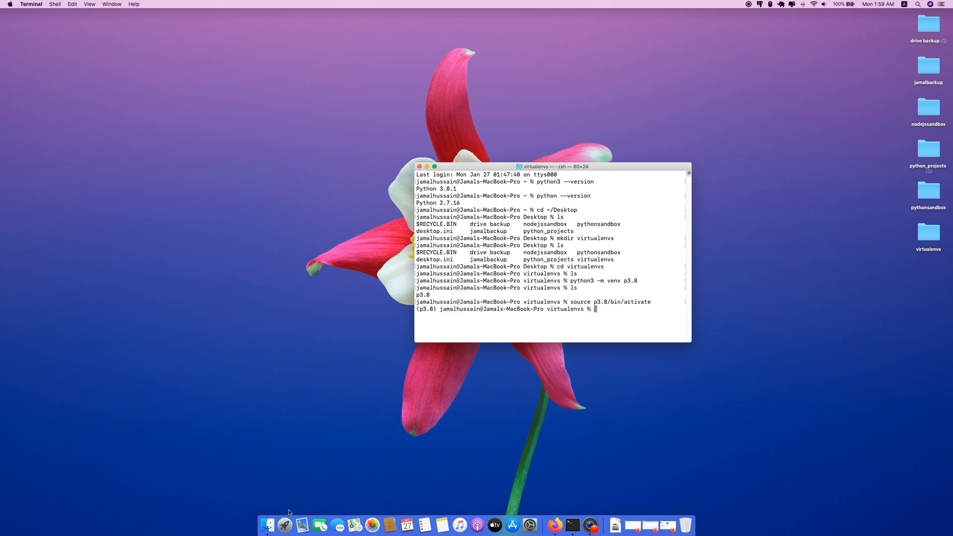
mouse_move(354, 401)
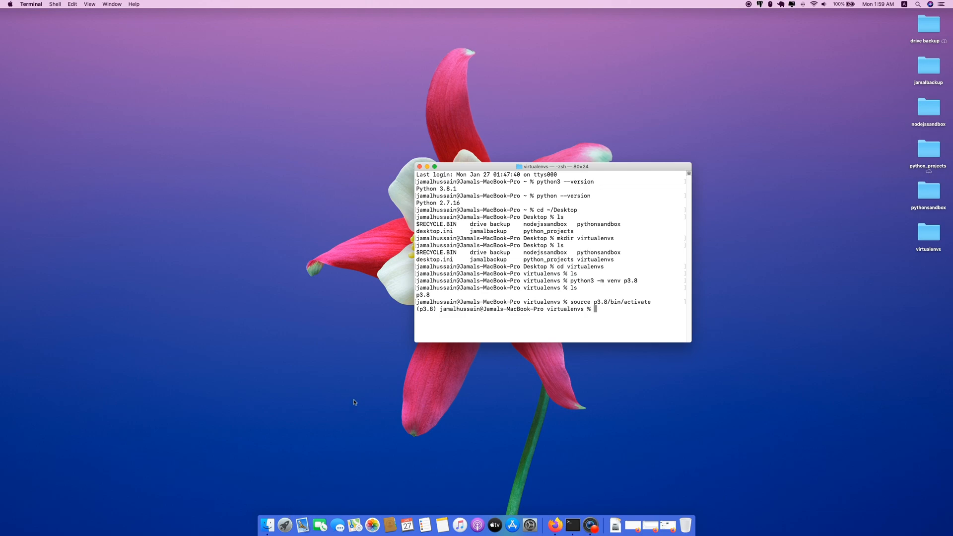
- Launch Visual Studio Code from Spotlight and view its interpreter list showing p3.8's Python 3.8.1
type("visual Studio Code")
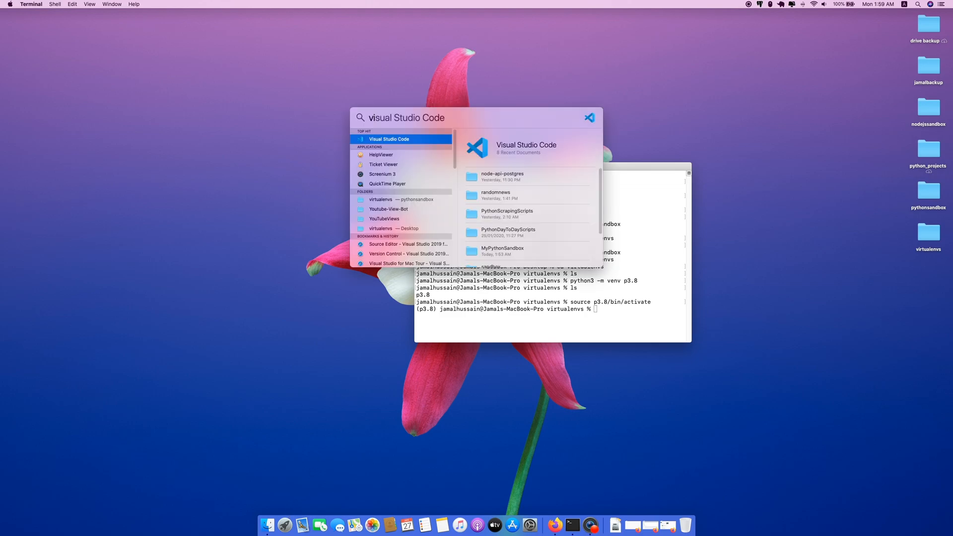
left_click(389, 138)
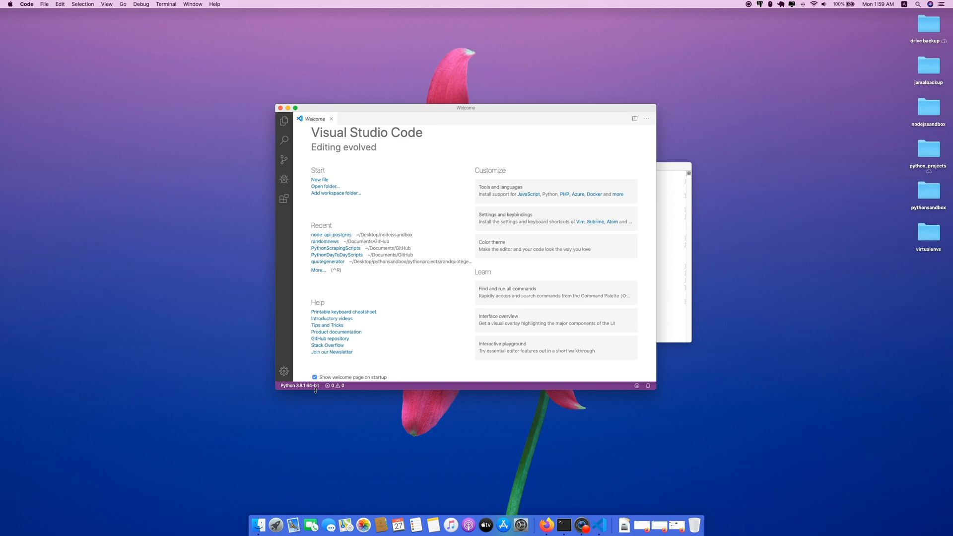
left_click(297, 385)
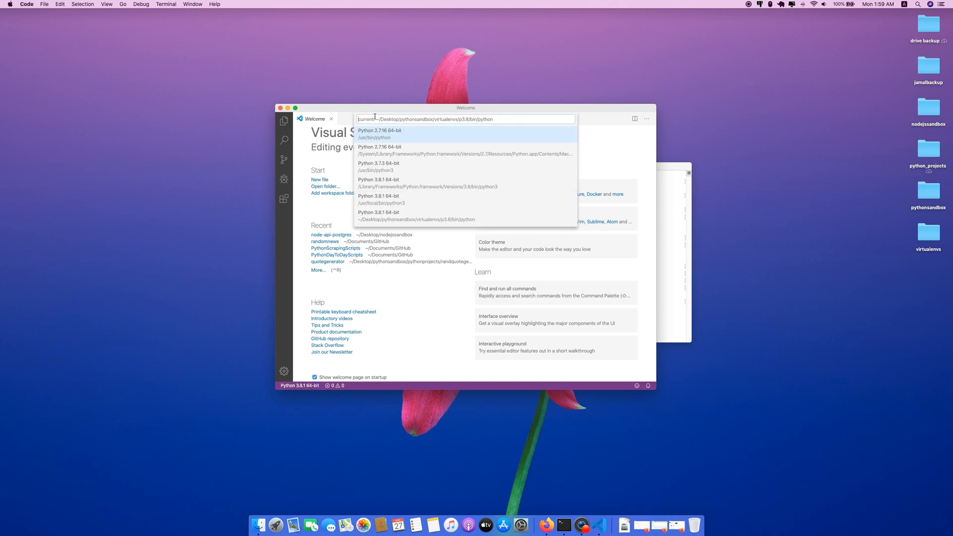
mouse_move(447, 119)
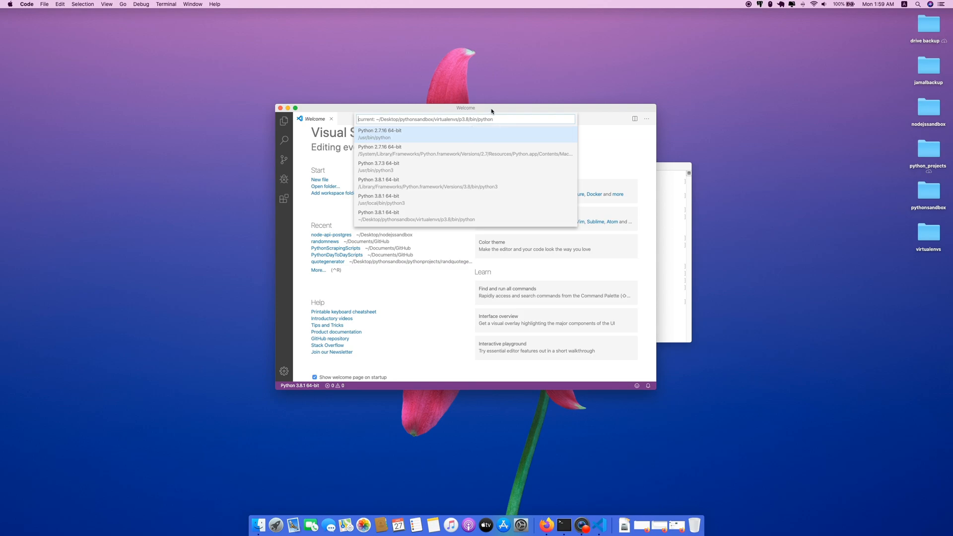
mouse_move(453, 104)
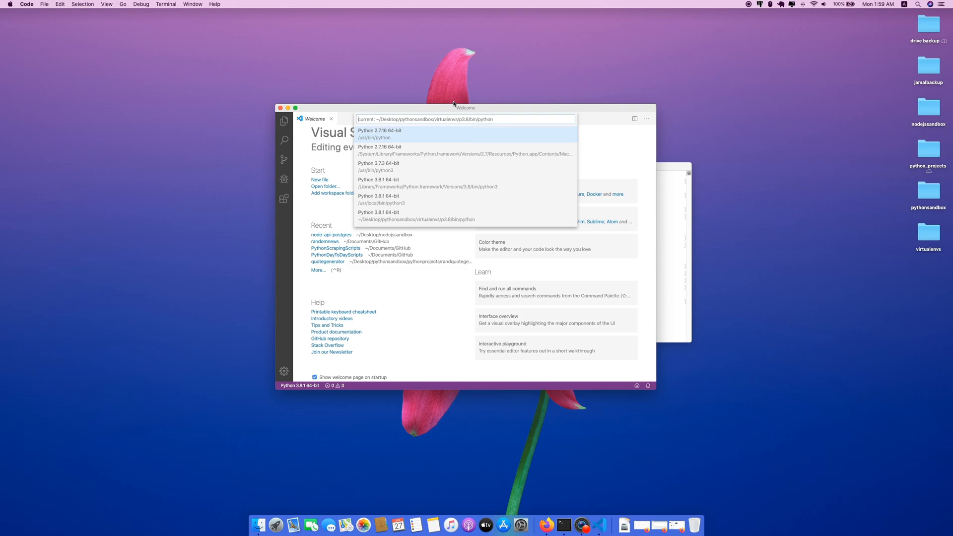
left_click(26, 5)
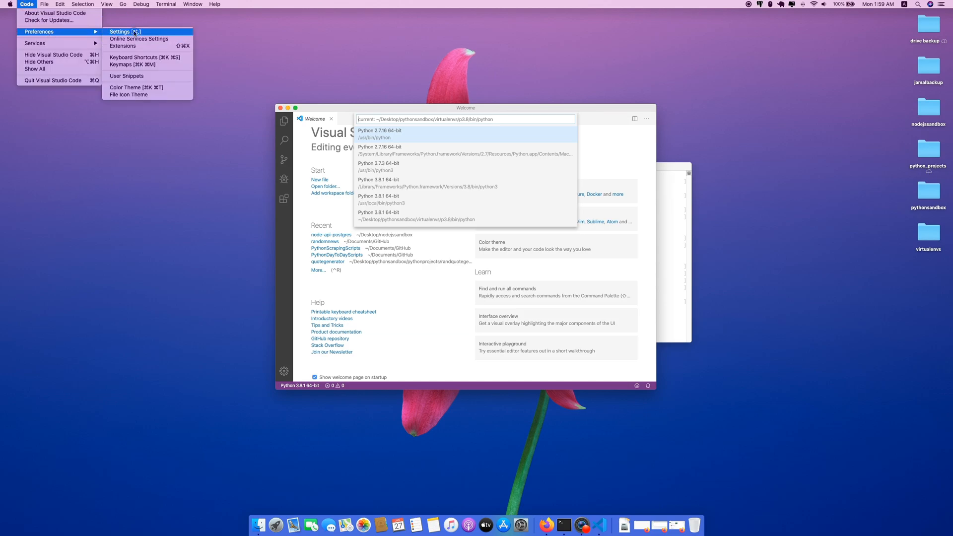
- Search the VS Code Settings for 'python.pythonPath', then return to Terminal
left_click(120, 32)
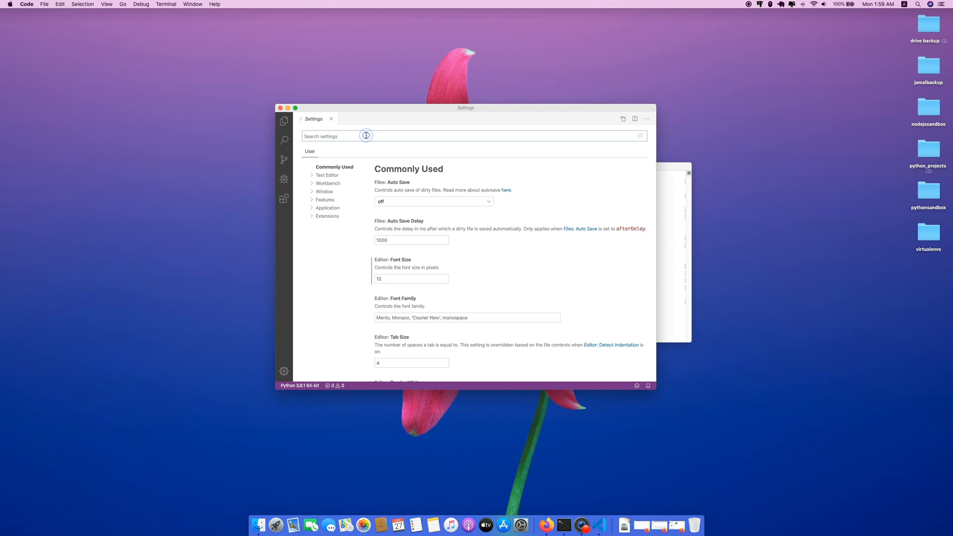
type("pythonpat")
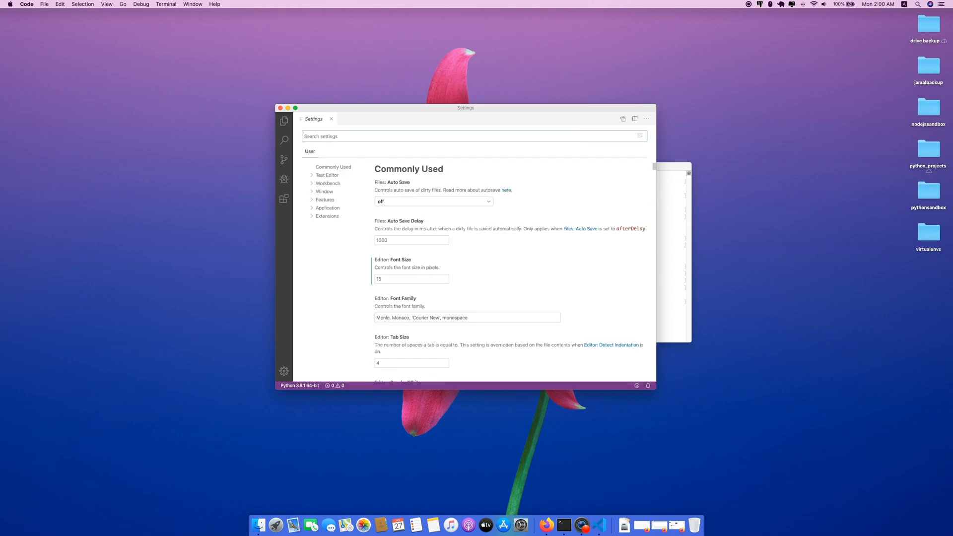
type("python.python")
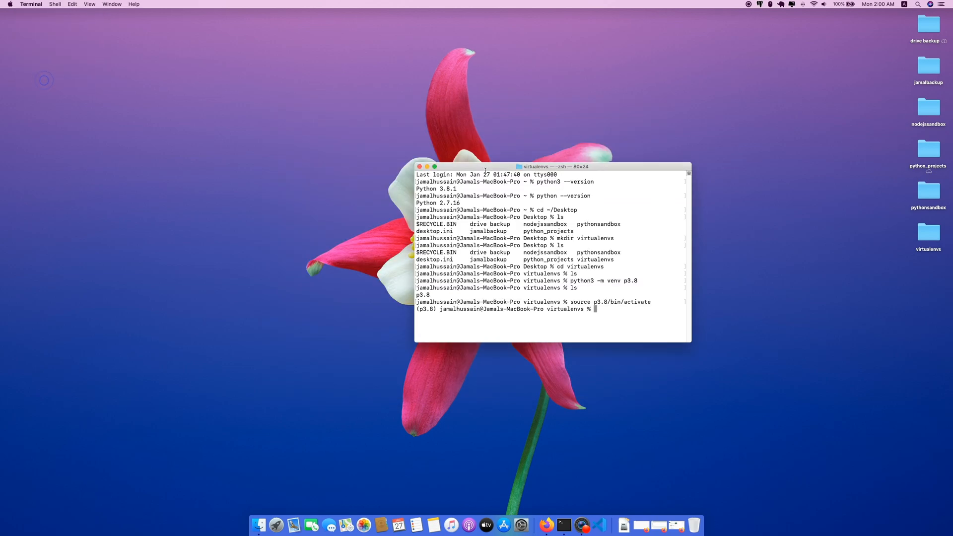
left_click_drag(551, 166, 459, 90)
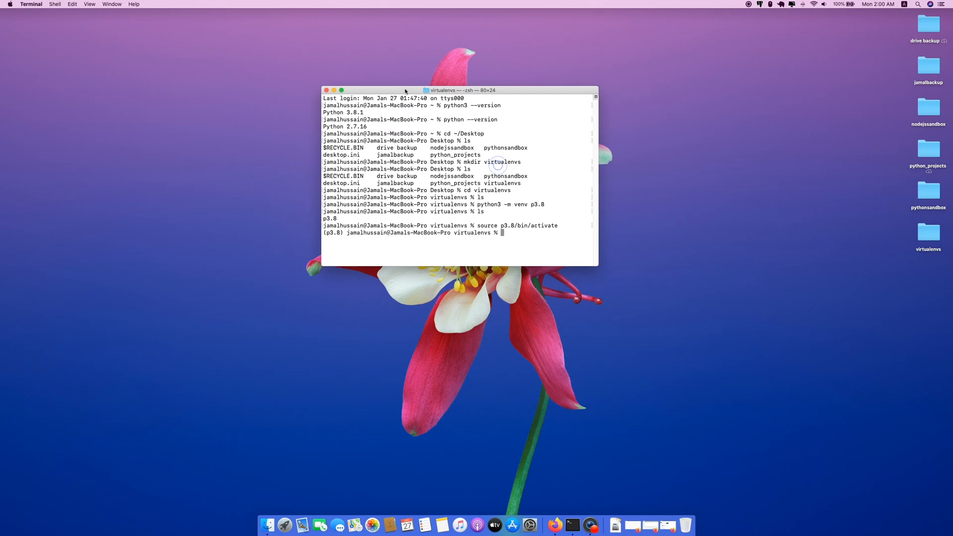
mouse_move(557, 287)
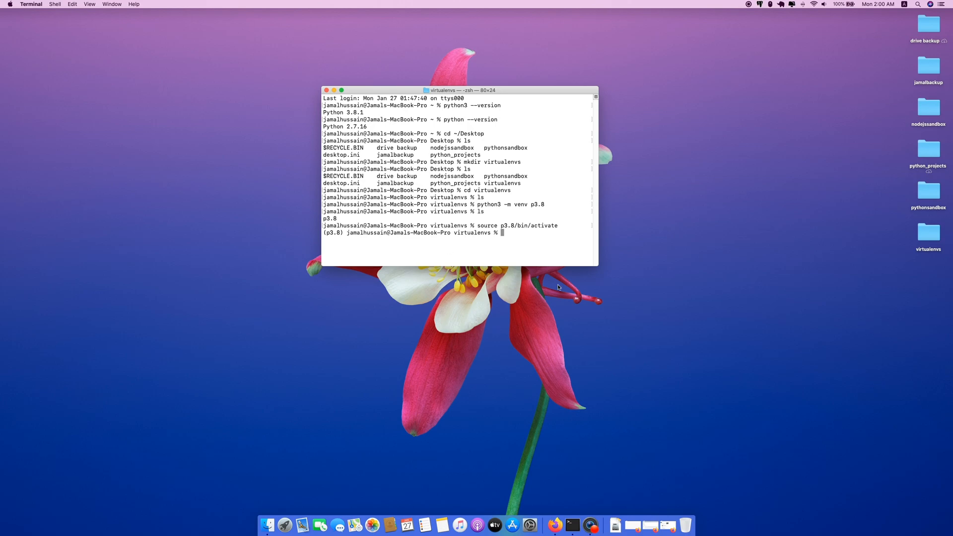
mouse_move(541, 214)
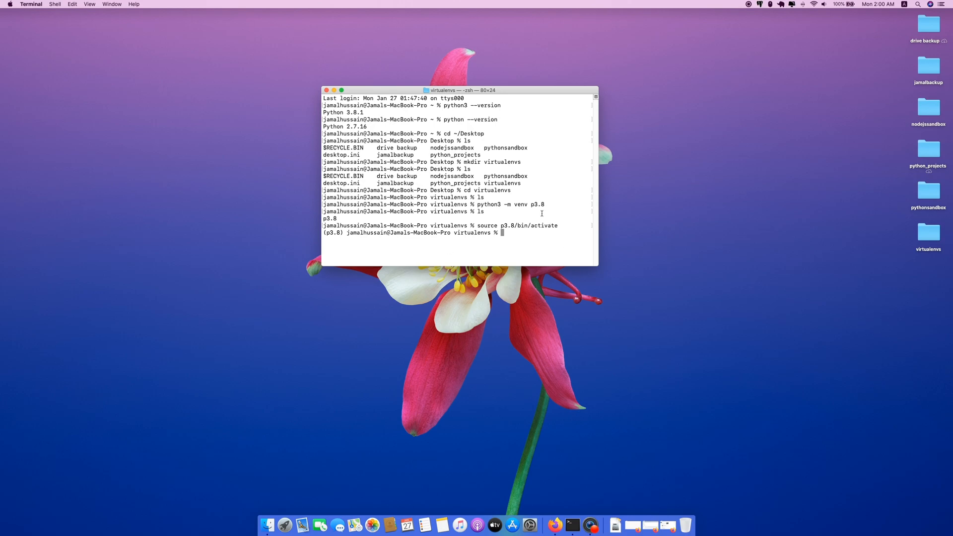